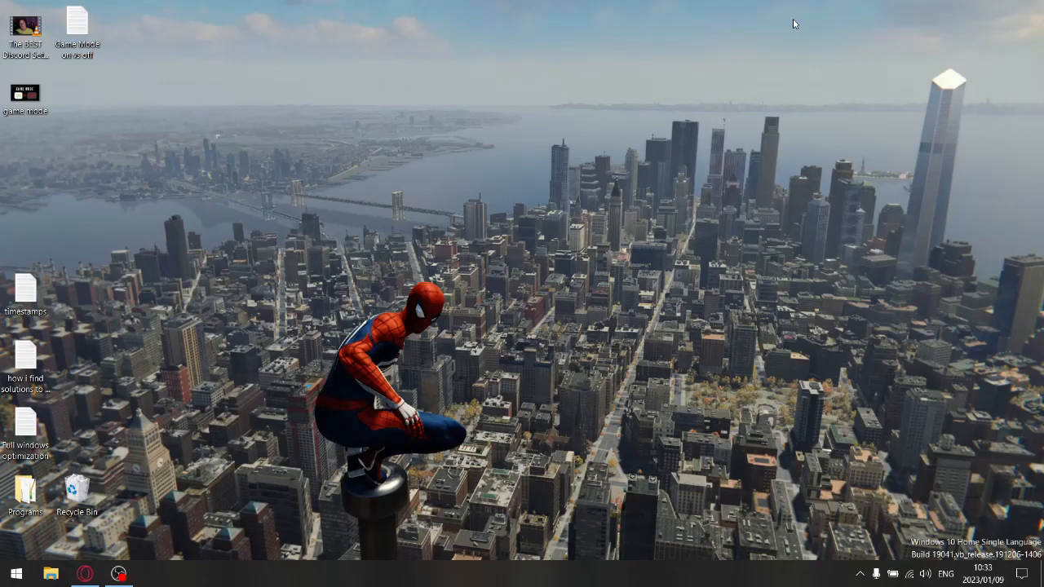
Step: Read the viewer's game-mode comment on YouTube, then open the 'Game Mode on vs off' notes in Notepad
click(85, 574)
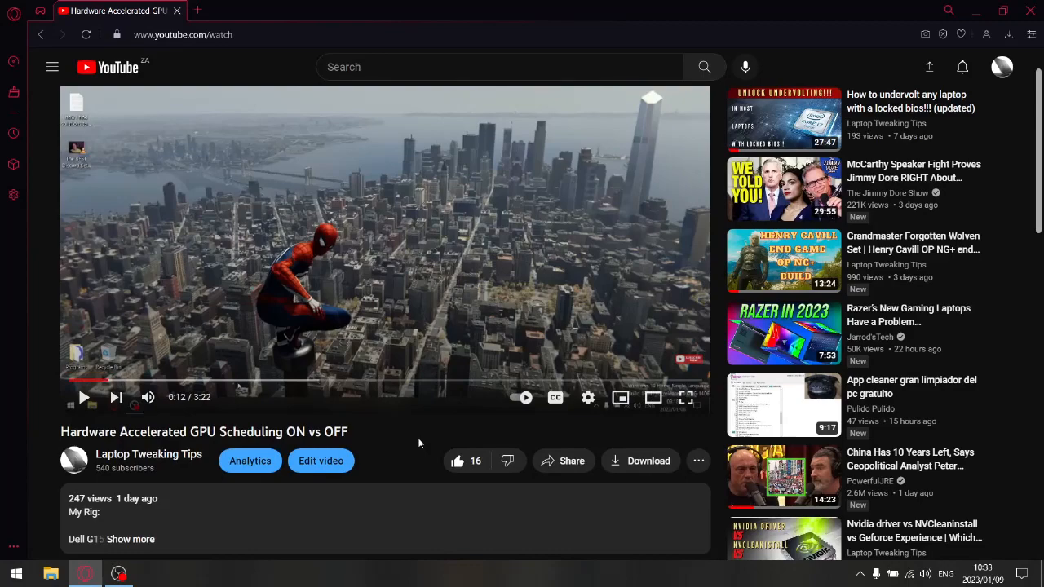
mouse_move(203, 438)
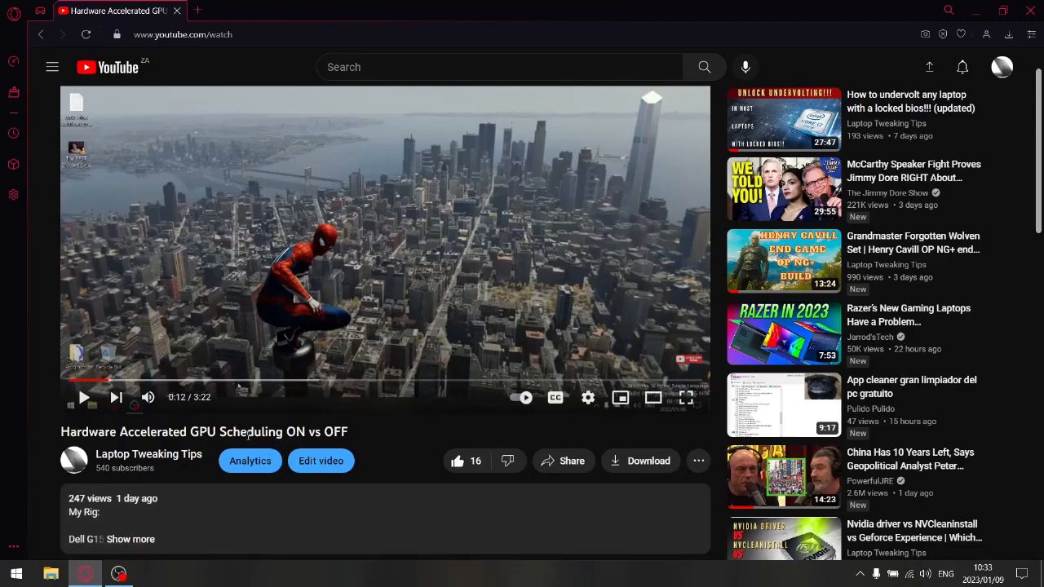
scroll(down, 3)
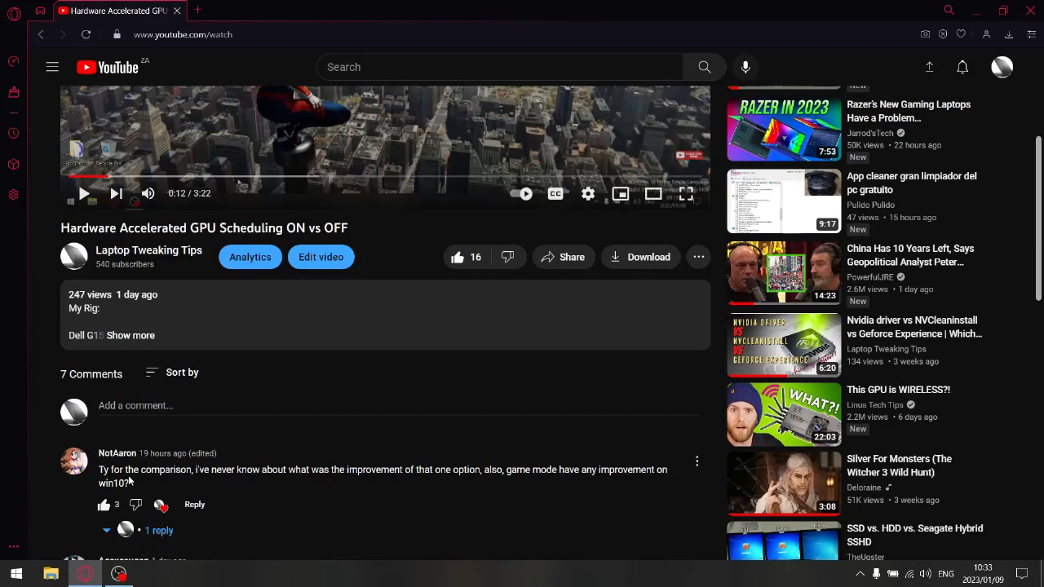
mouse_move(546, 485)
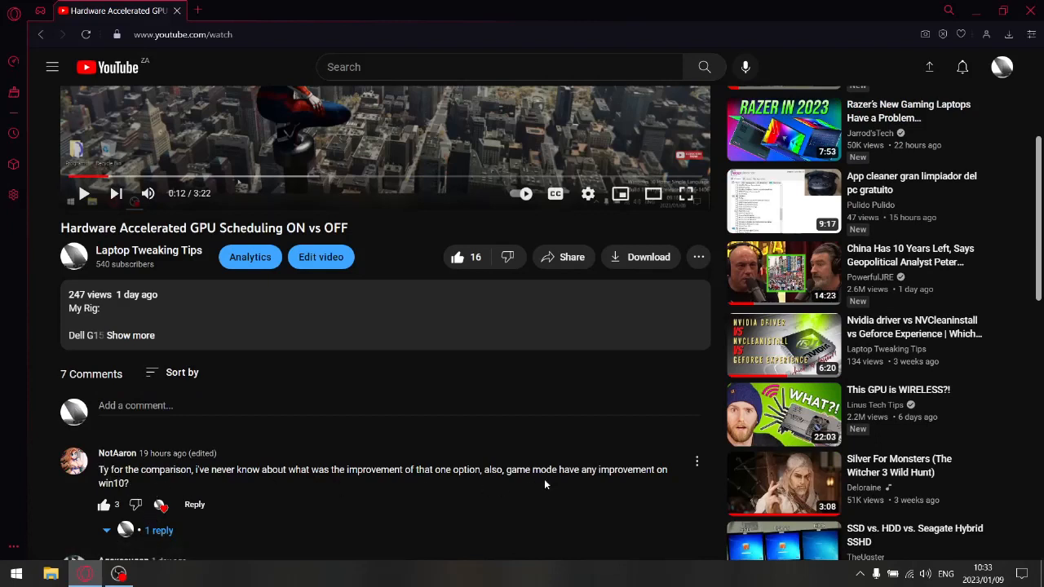
mouse_move(640, 483)
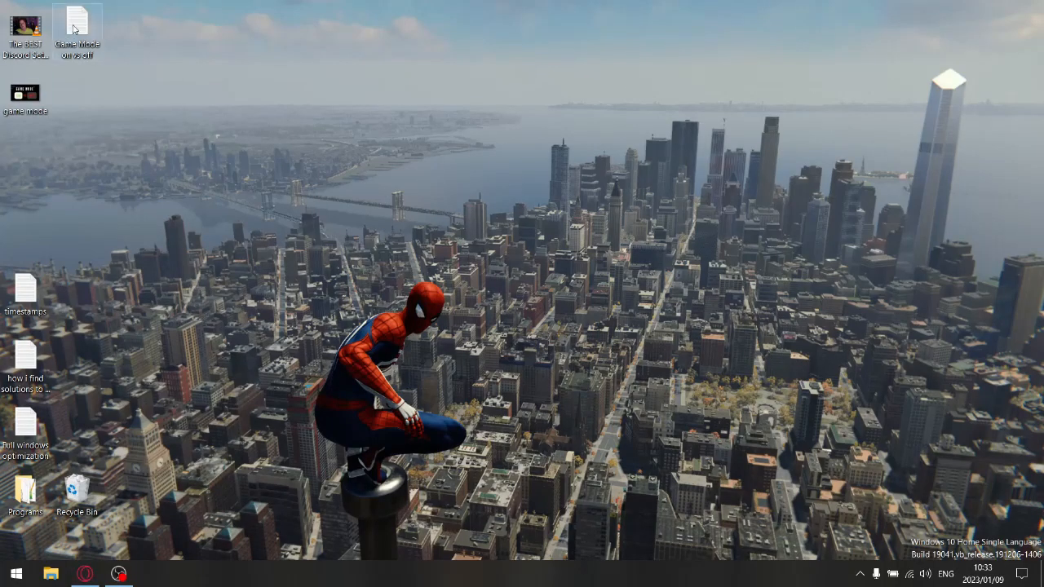
double_click(77, 25)
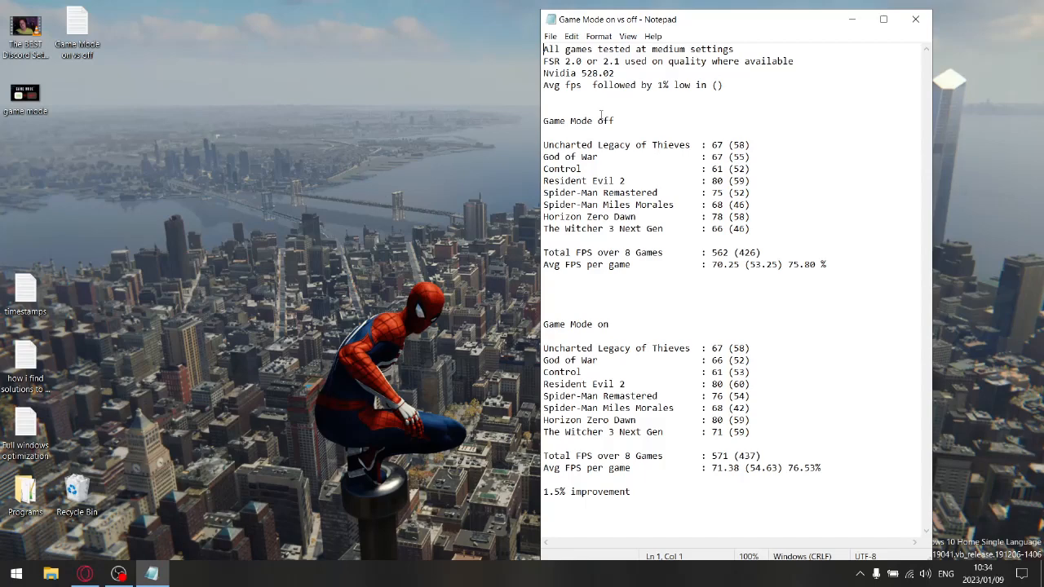
mouse_move(558, 121)
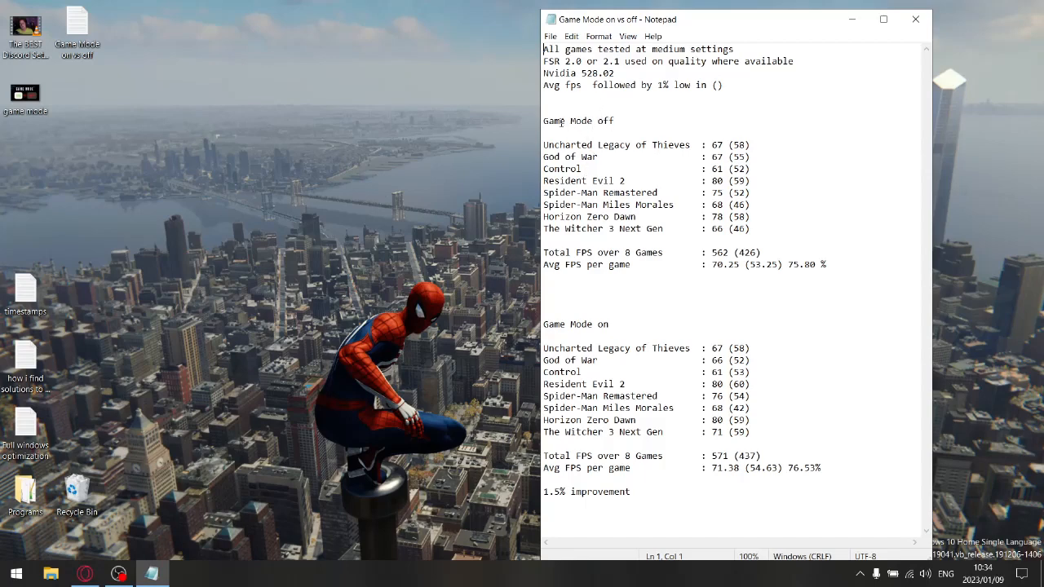
mouse_move(599, 111)
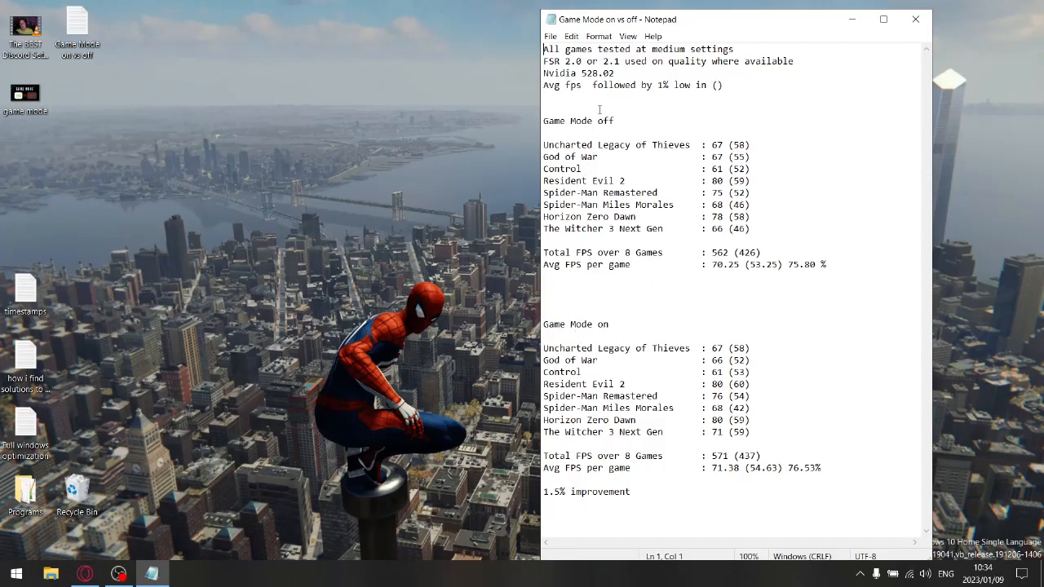
mouse_move(677, 140)
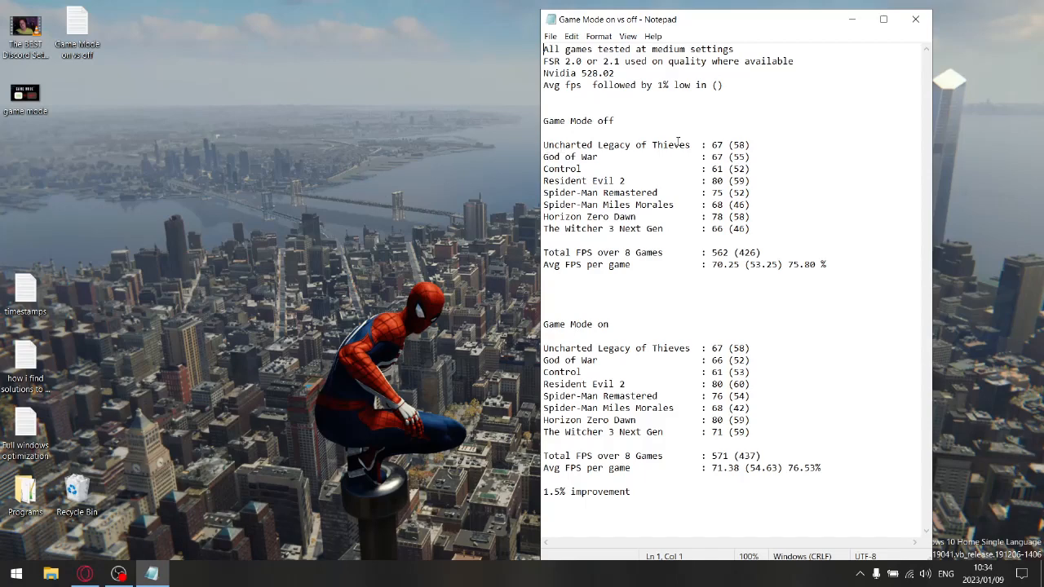
mouse_move(758, 129)
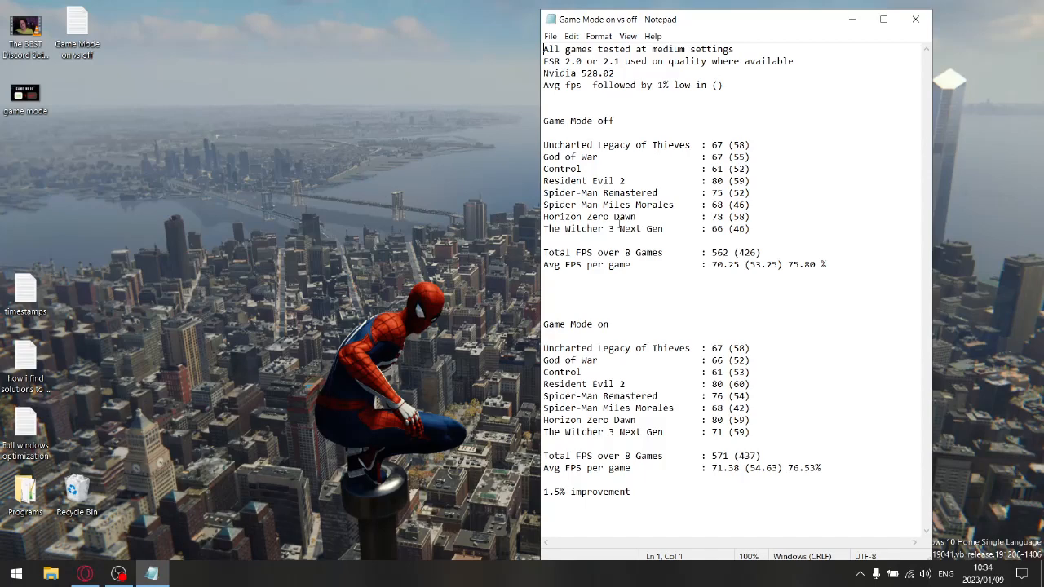
mouse_move(610, 362)
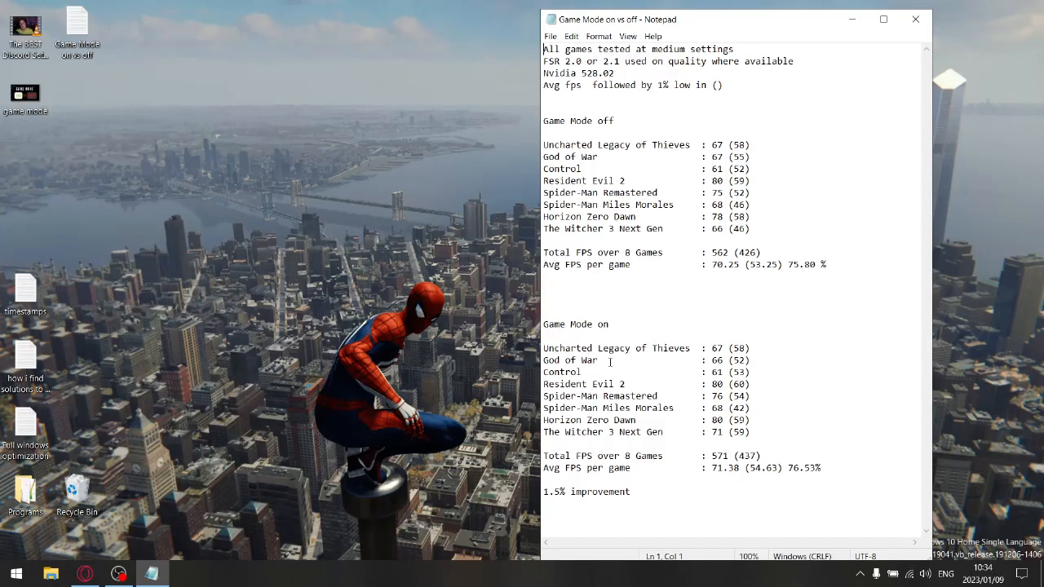
mouse_move(647, 457)
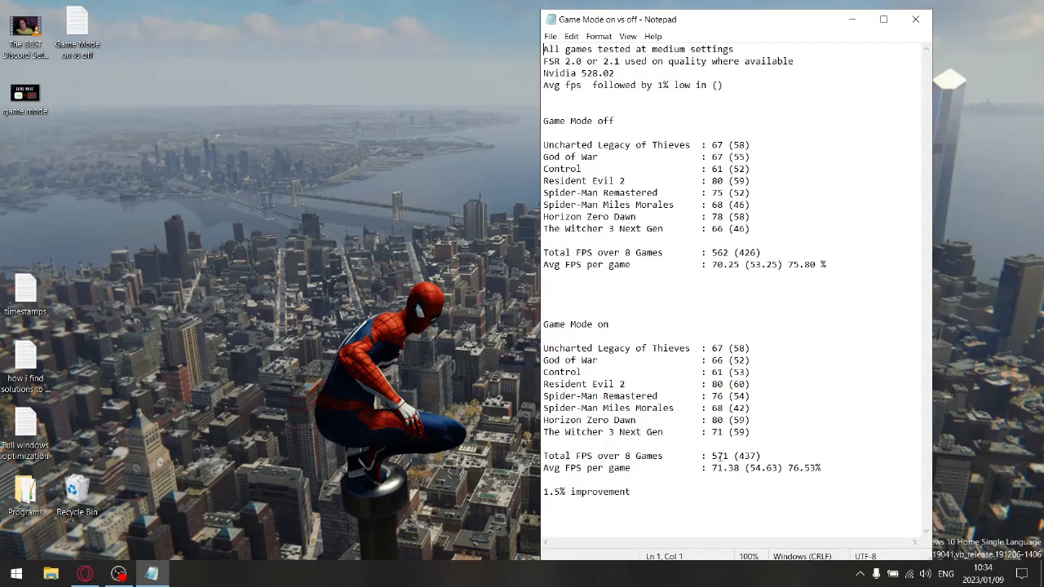
mouse_move(562, 471)
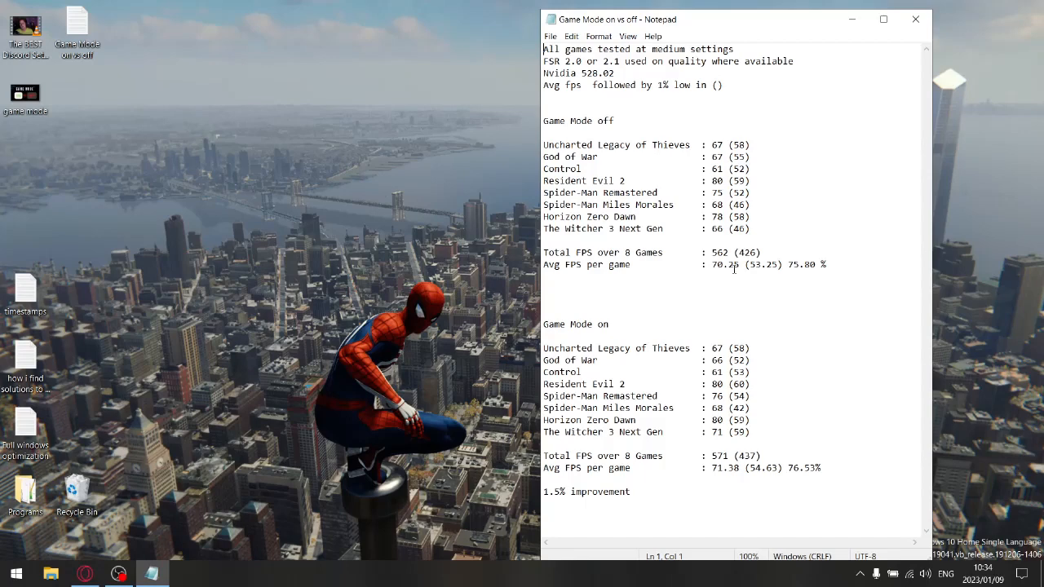
mouse_move(674, 359)
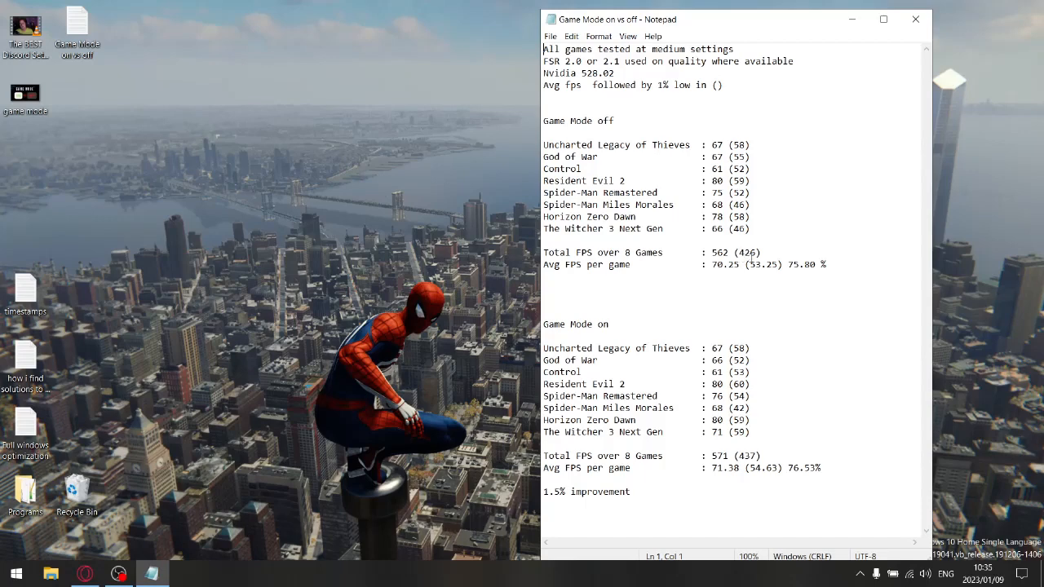
mouse_move(653, 333)
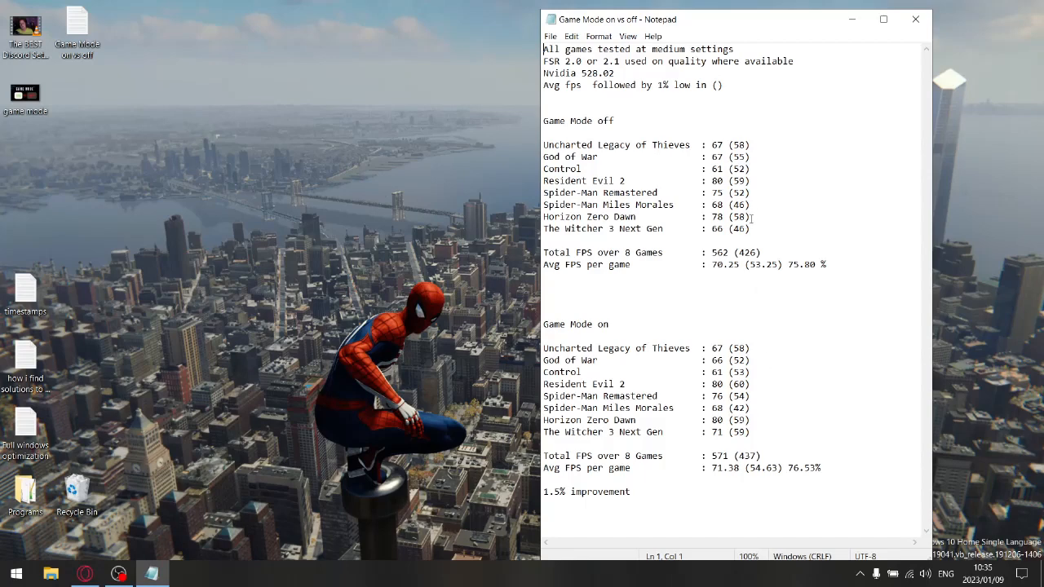
mouse_move(669, 143)
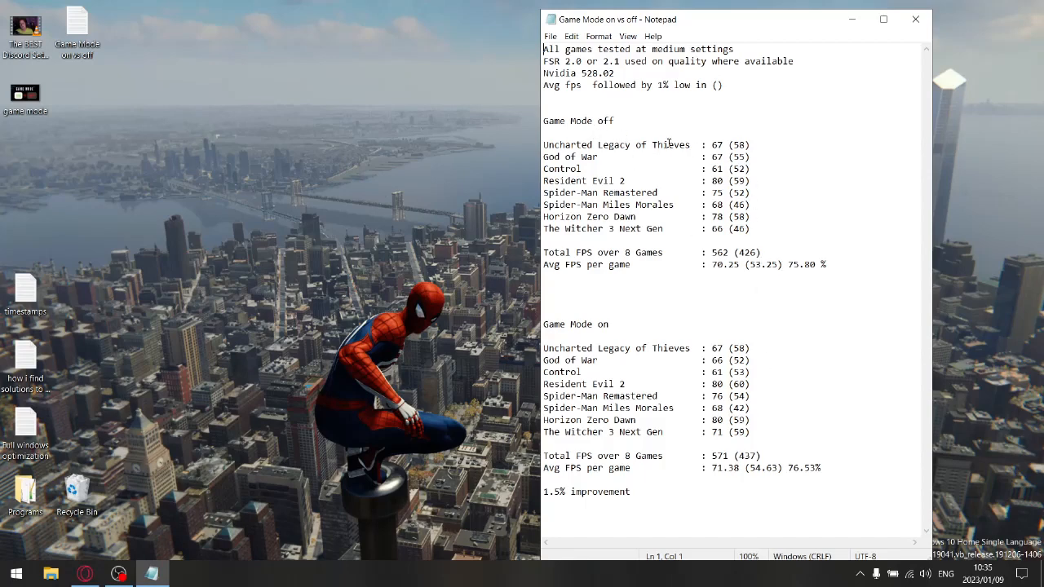
mouse_move(759, 269)
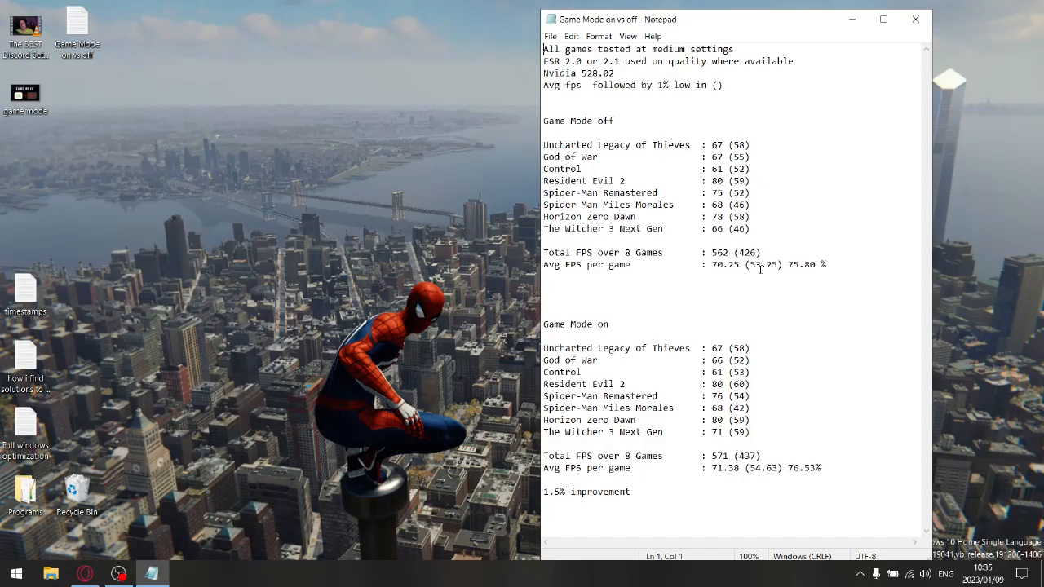
mouse_move(773, 269)
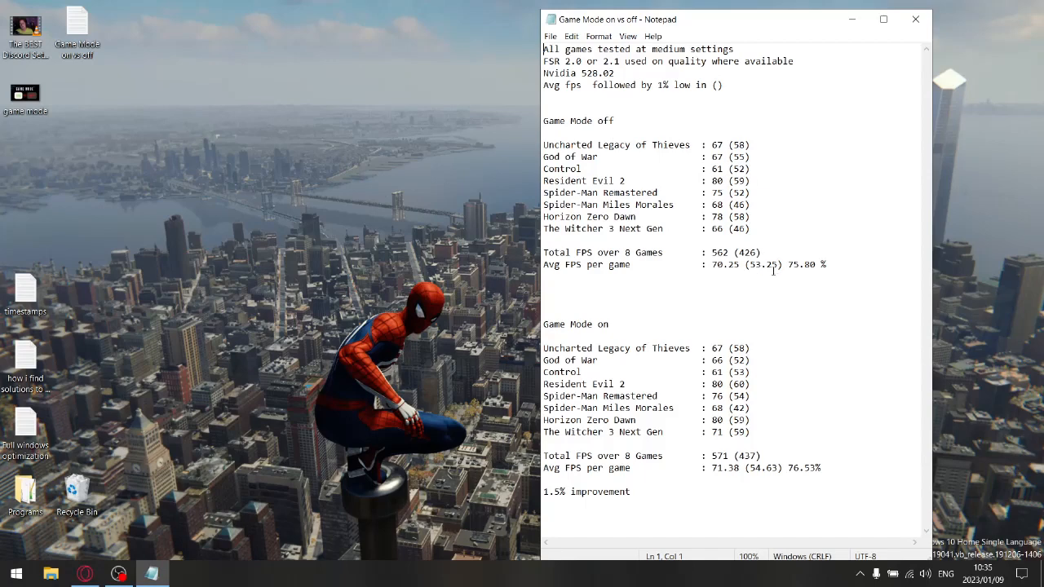
mouse_move(760, 464)
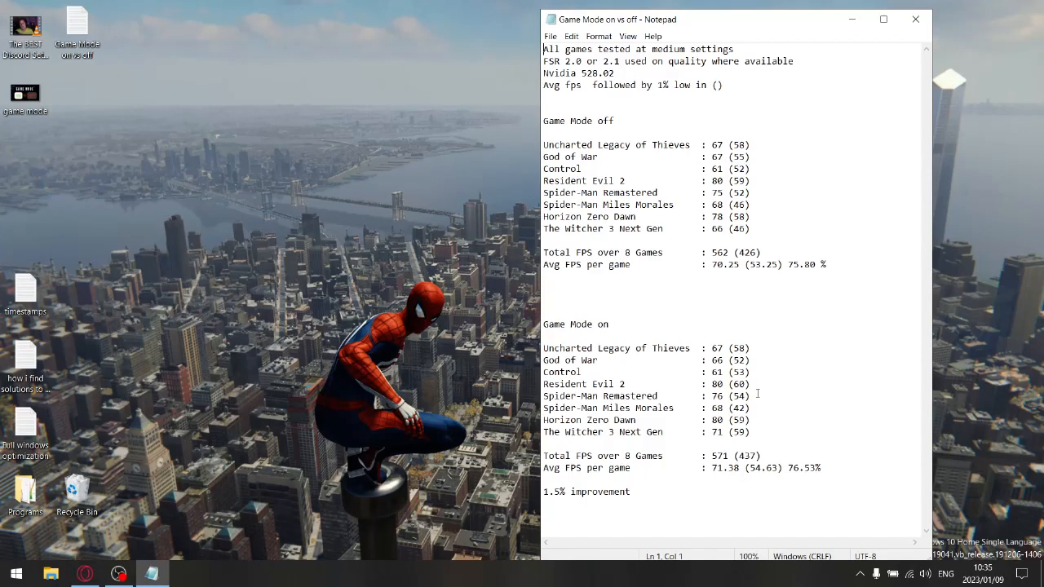
mouse_move(907, 259)
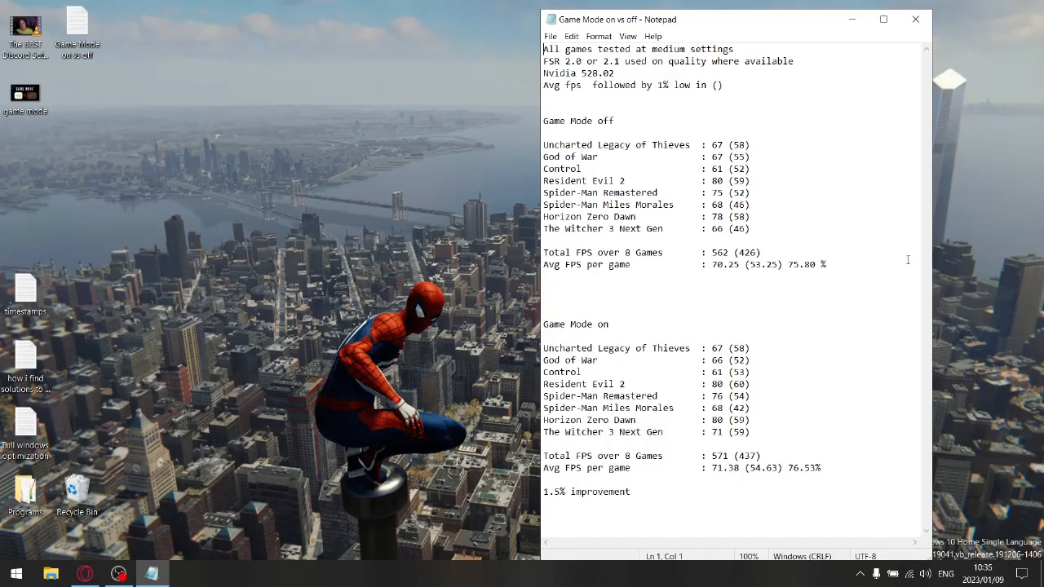
mouse_move(779, 274)
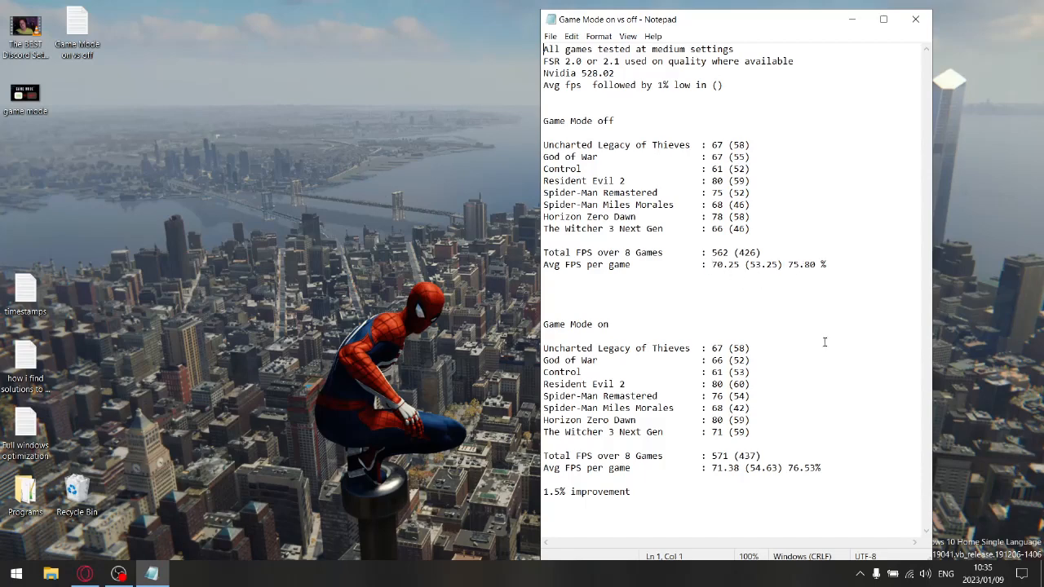
mouse_move(738, 454)
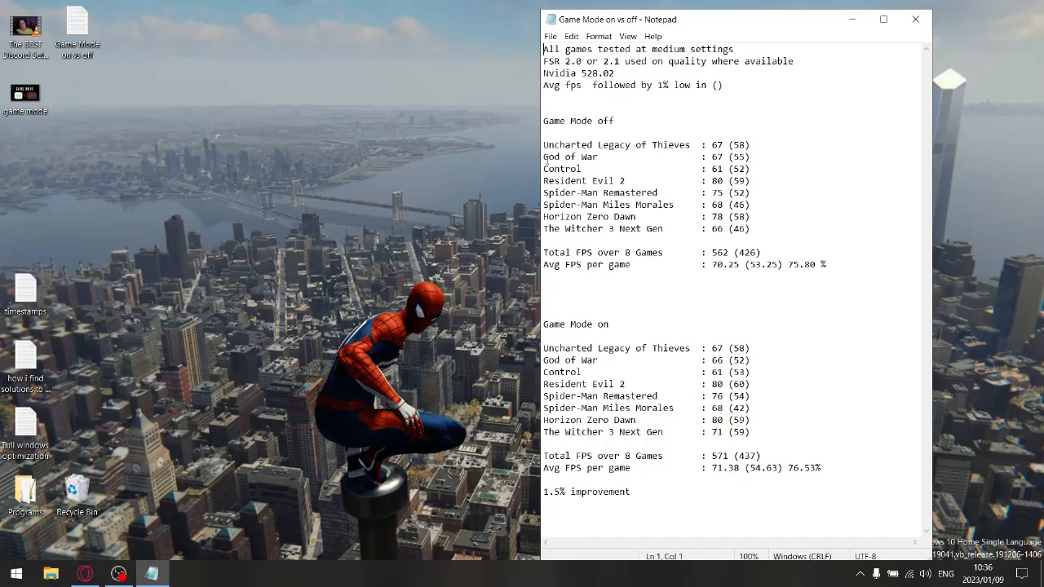
double_click(570, 157)
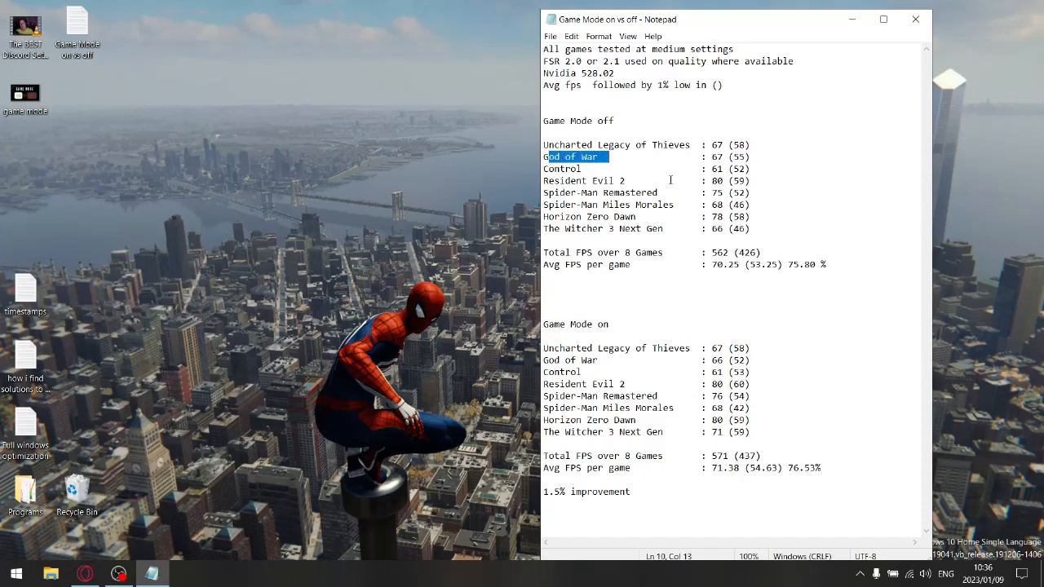